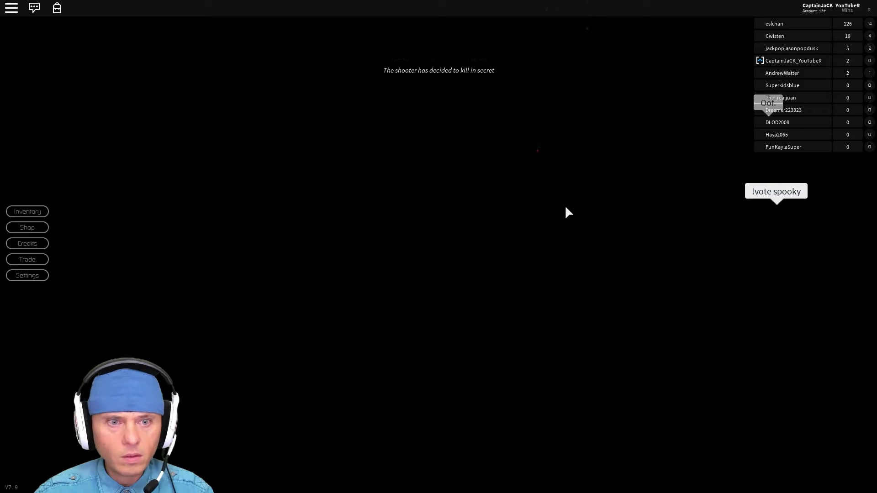
pyautogui.moveTo(472, 90)
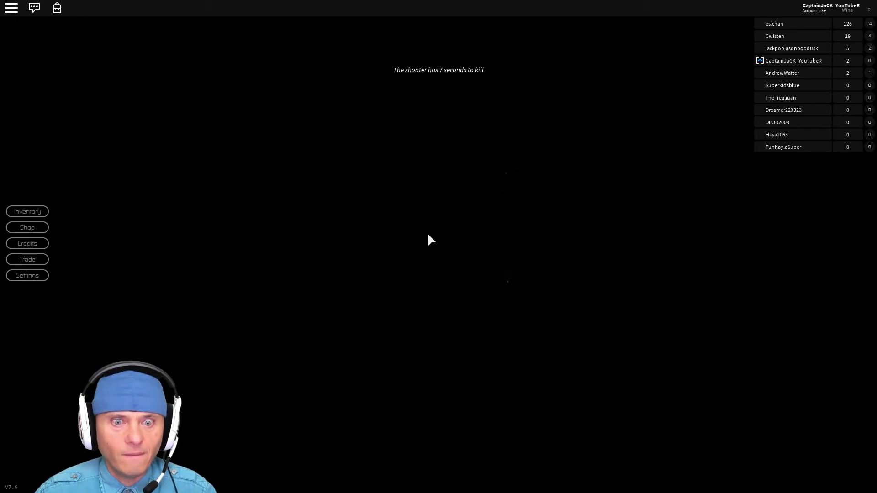
pyautogui.moveTo(468, 295)
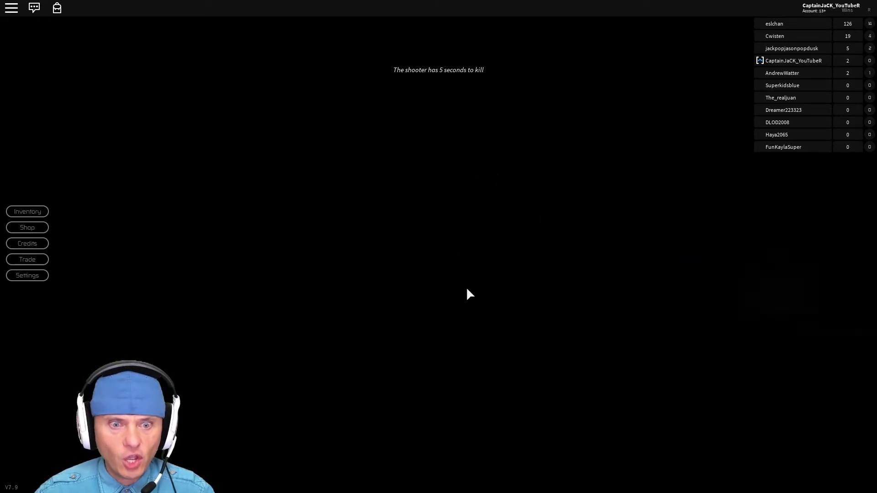